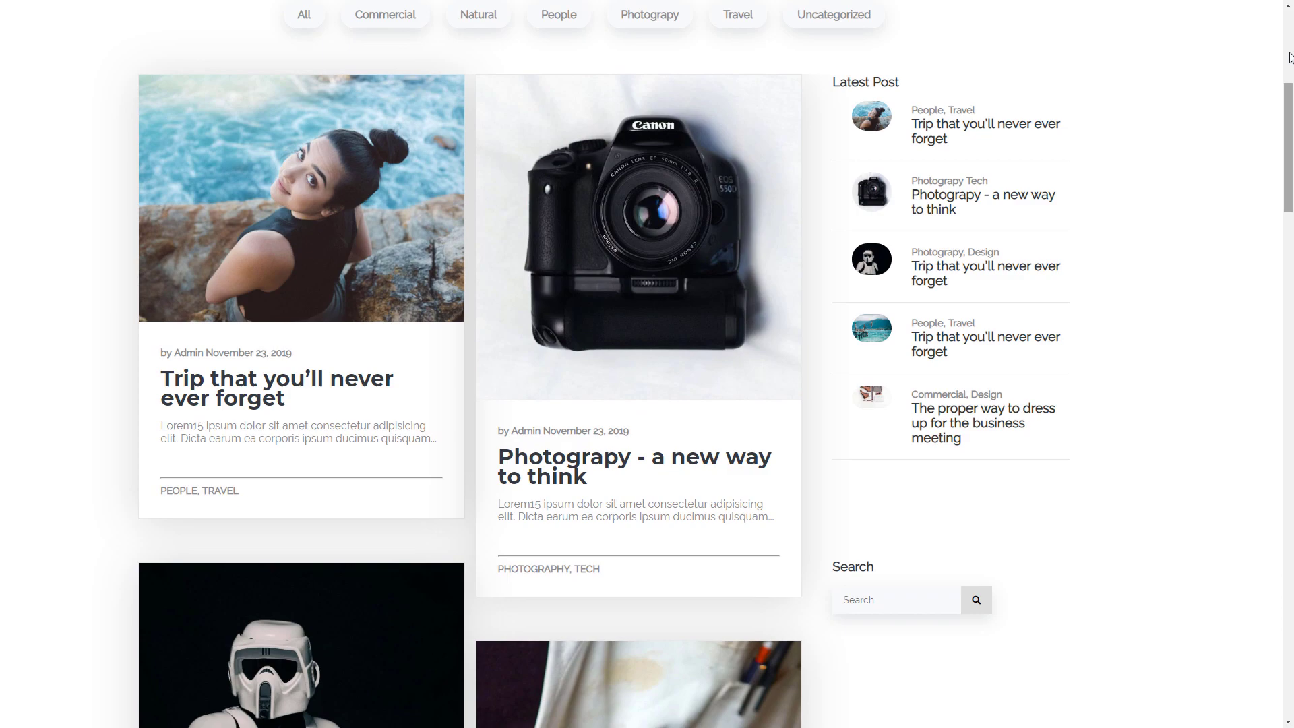
# - Scroll the demo home page down through the post cards to the Black and white portrait and White slopes posts, then back up slightly
pyautogui.scroll(-3)
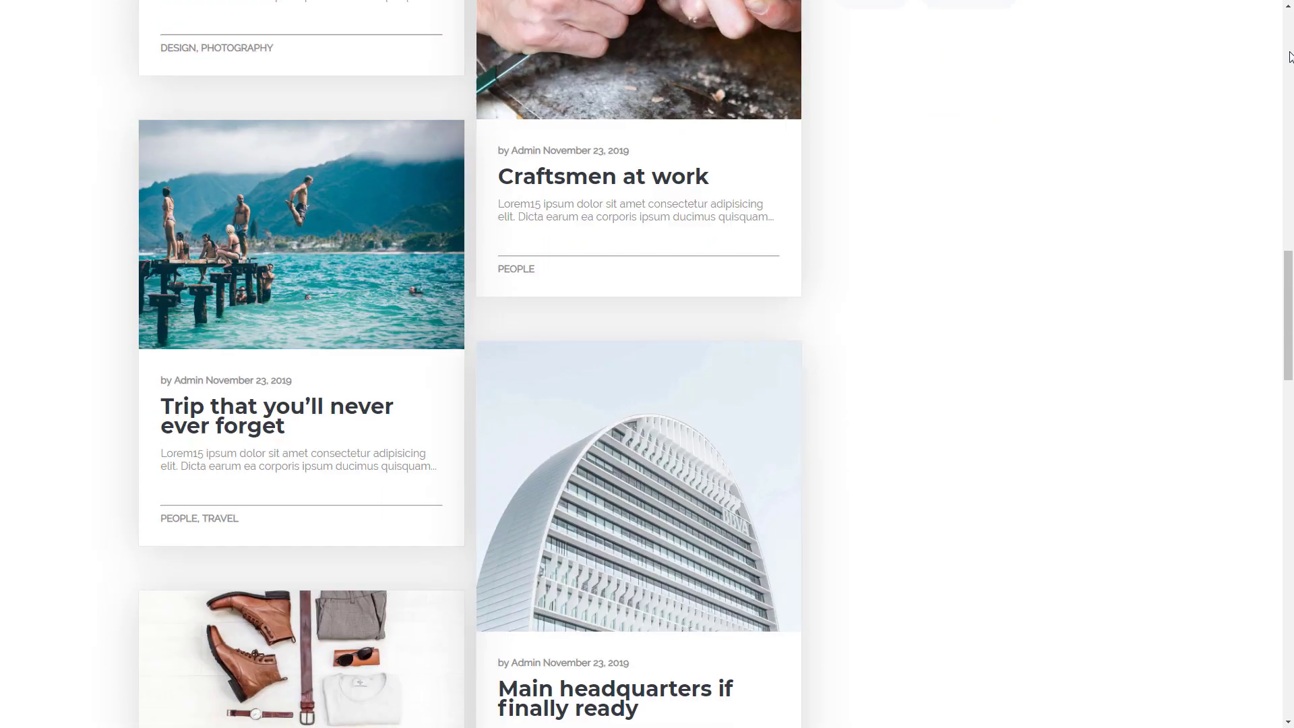
pyautogui.scroll(-3)
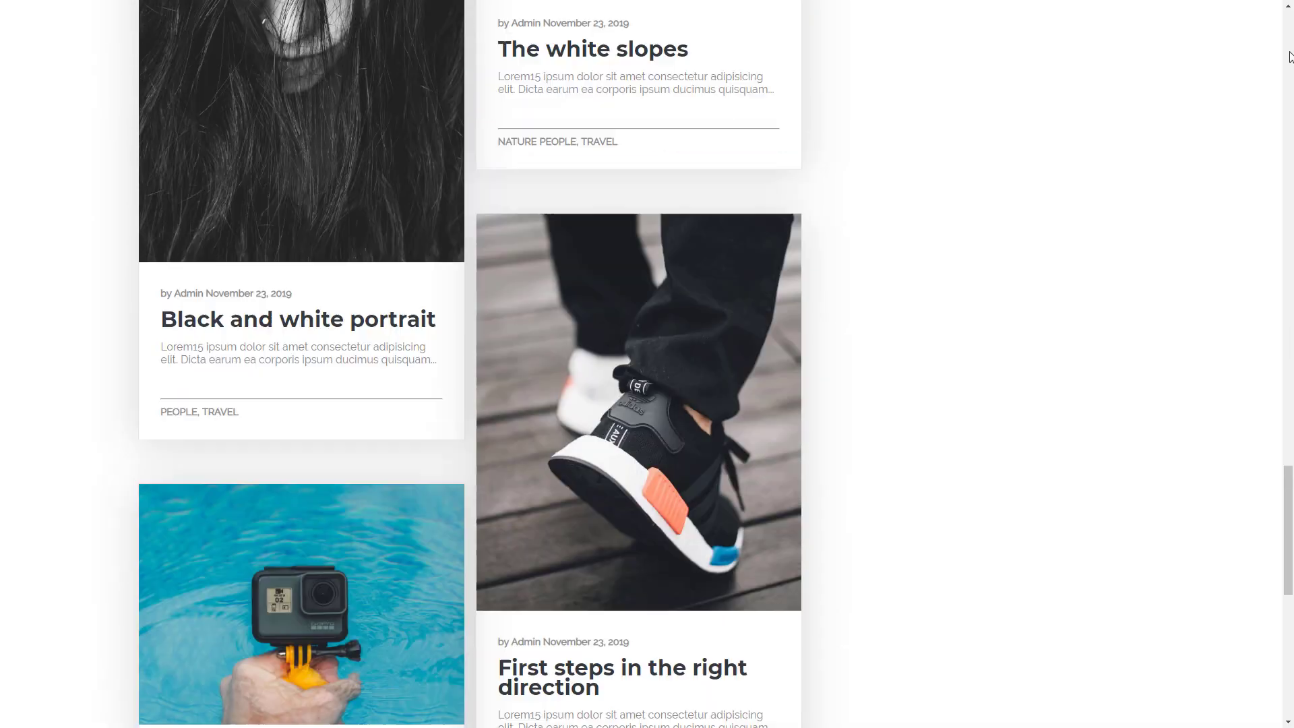
pyautogui.scroll(-3)
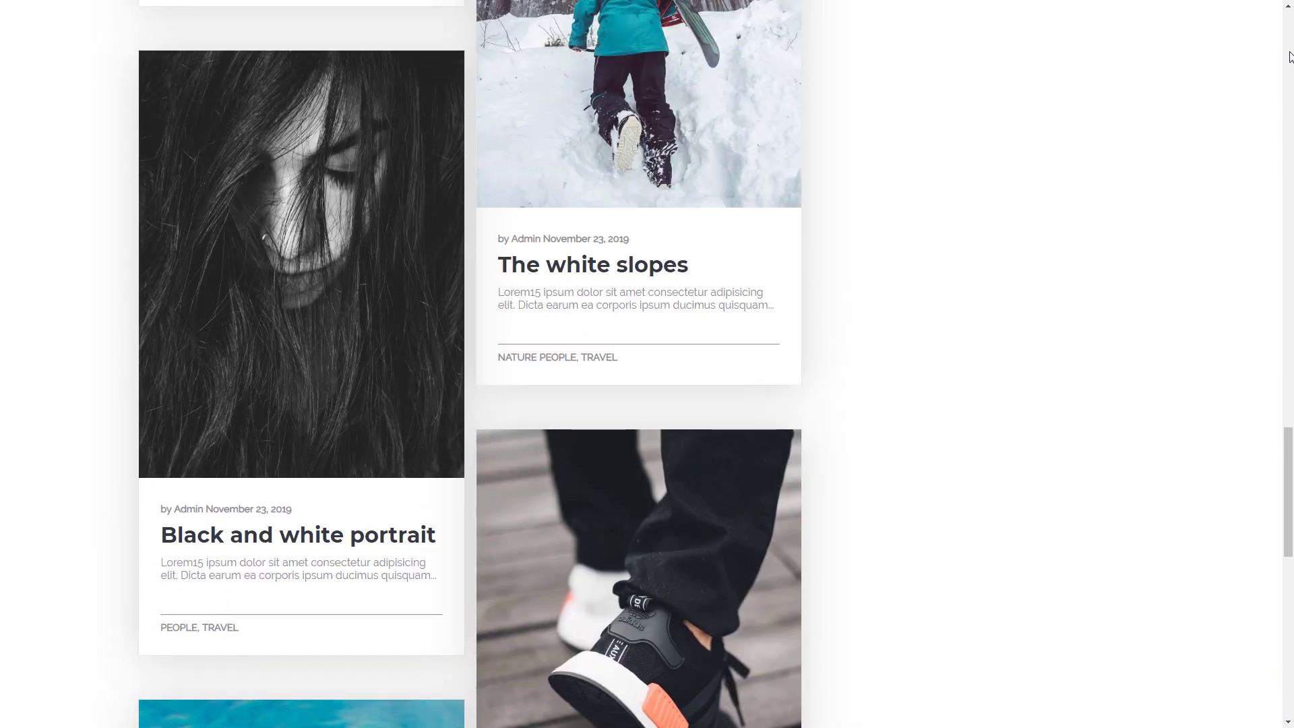
pyautogui.scroll(-3)
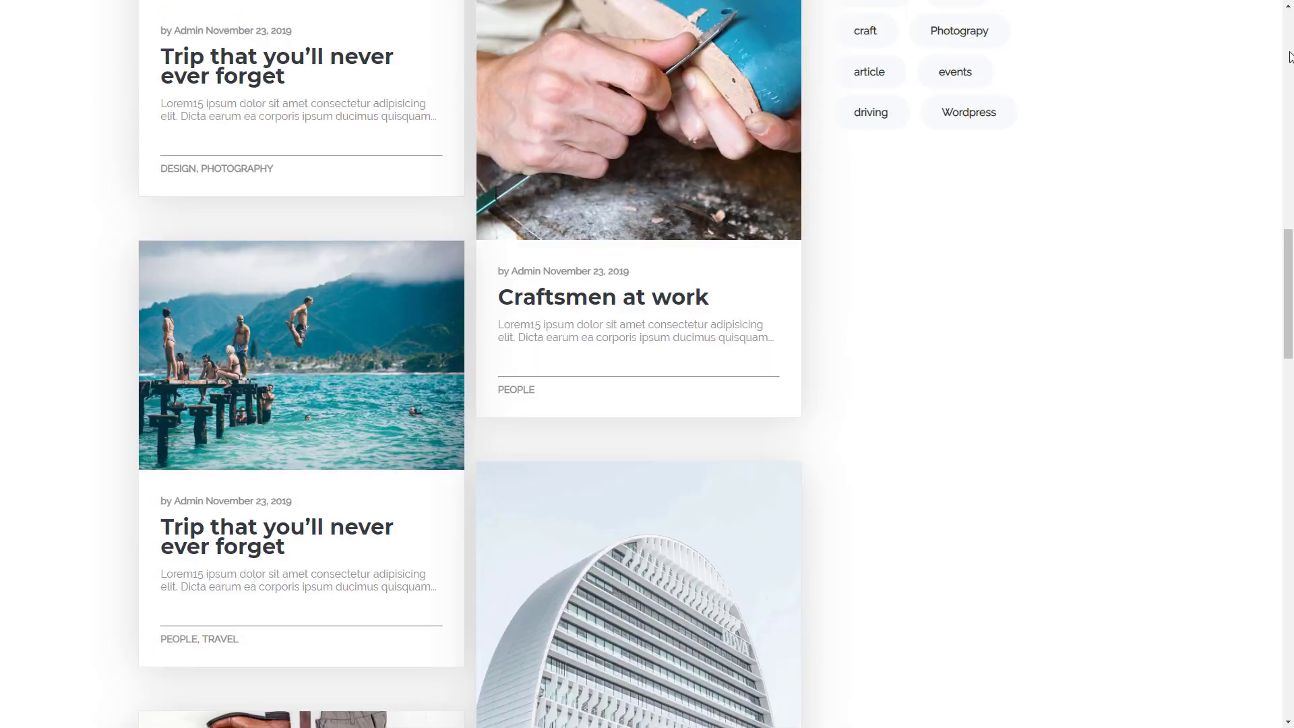
pyautogui.scroll(3)
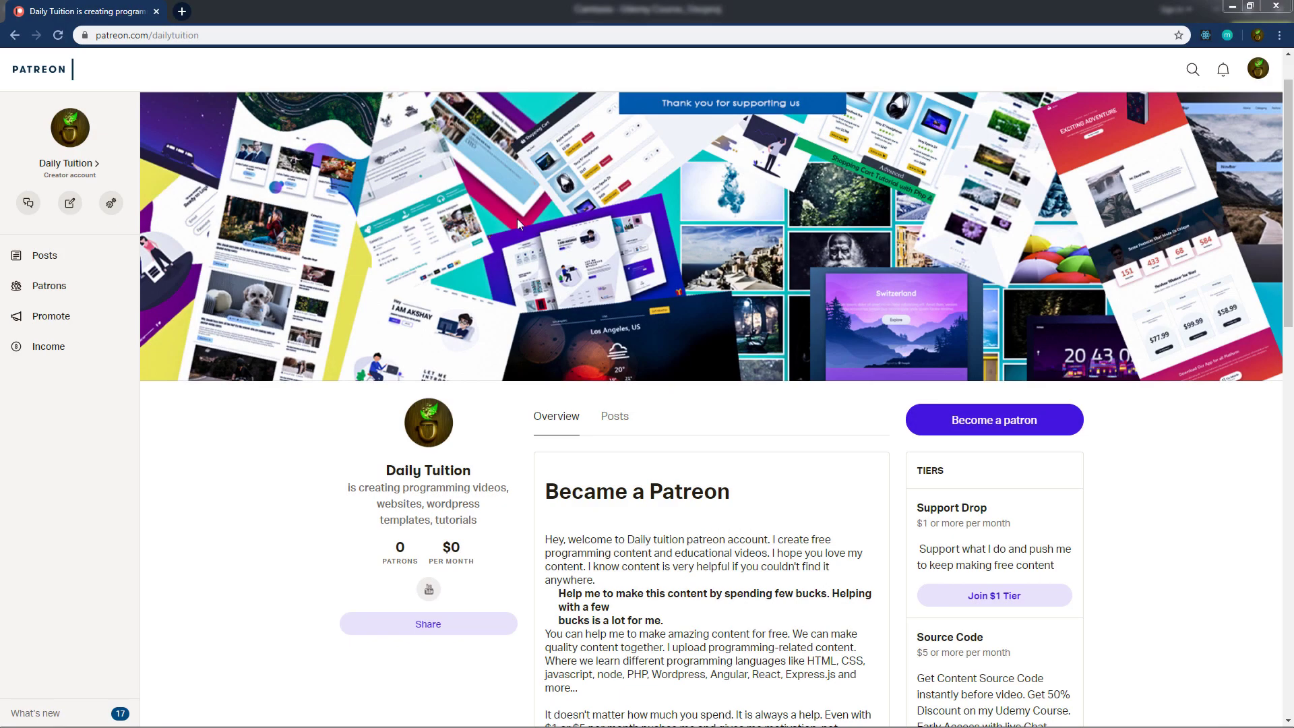
pyautogui.moveTo(456, 443)
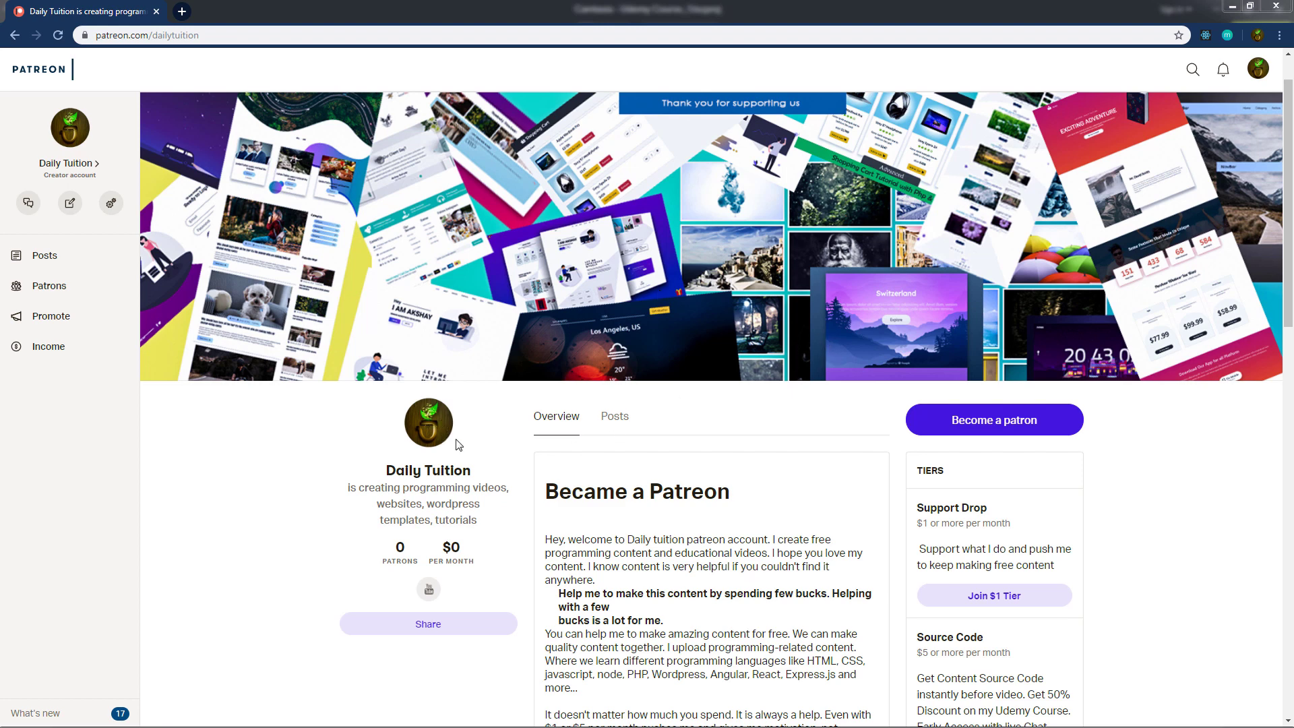
pyautogui.moveTo(820, 407)
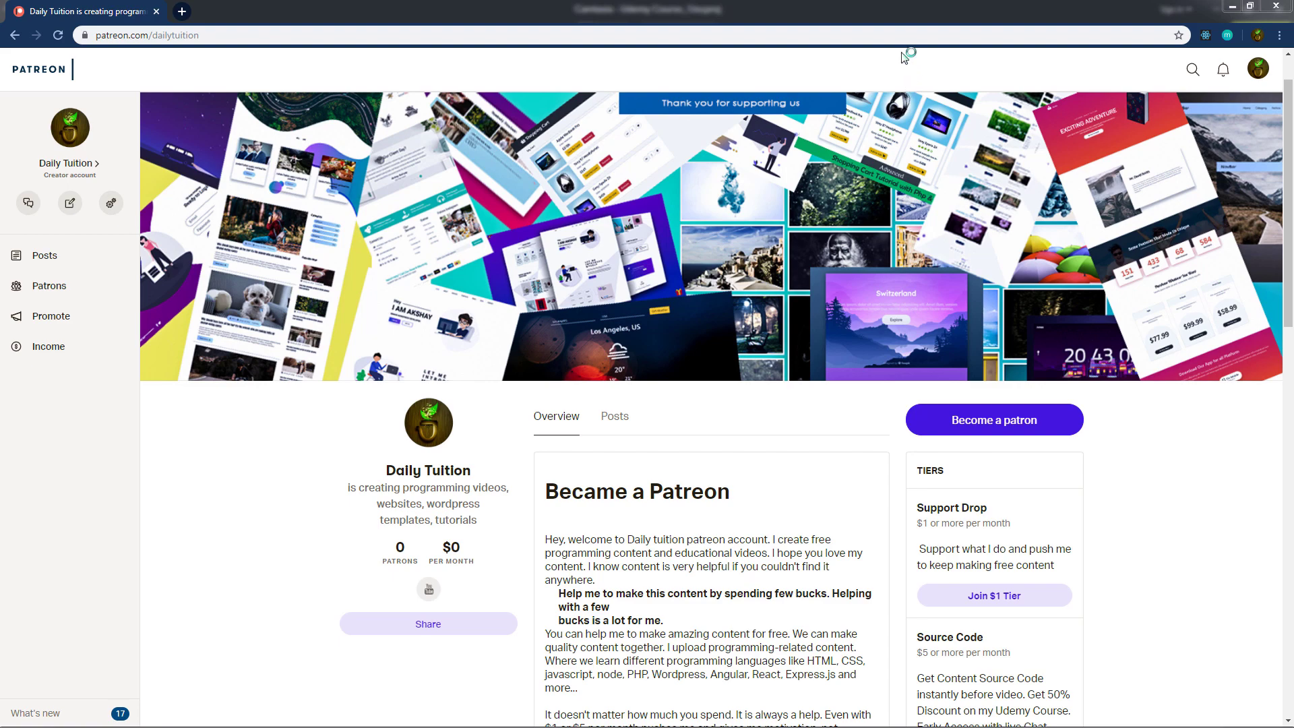
pyautogui.moveTo(1137, 454)
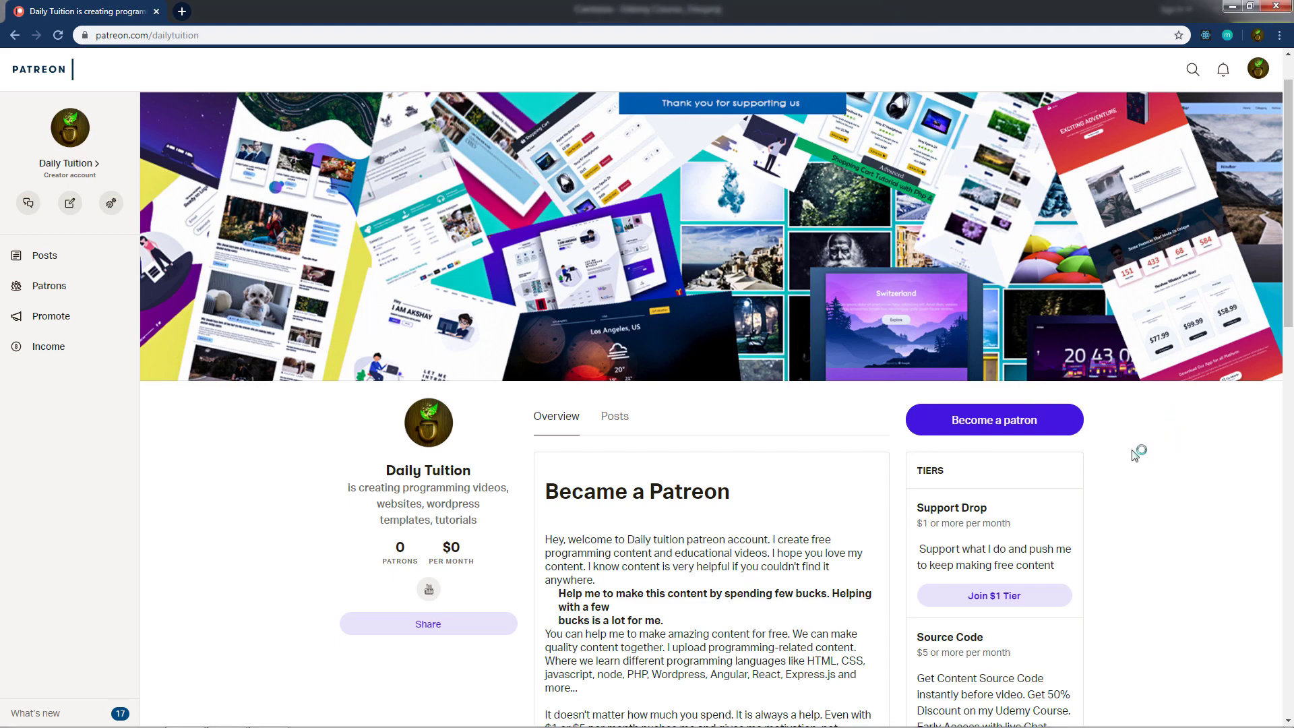
# - Scroll the Patreon creator page down until the Tiers panel with the $1, $5 and $10 tiers is visible
pyautogui.scroll(-3)
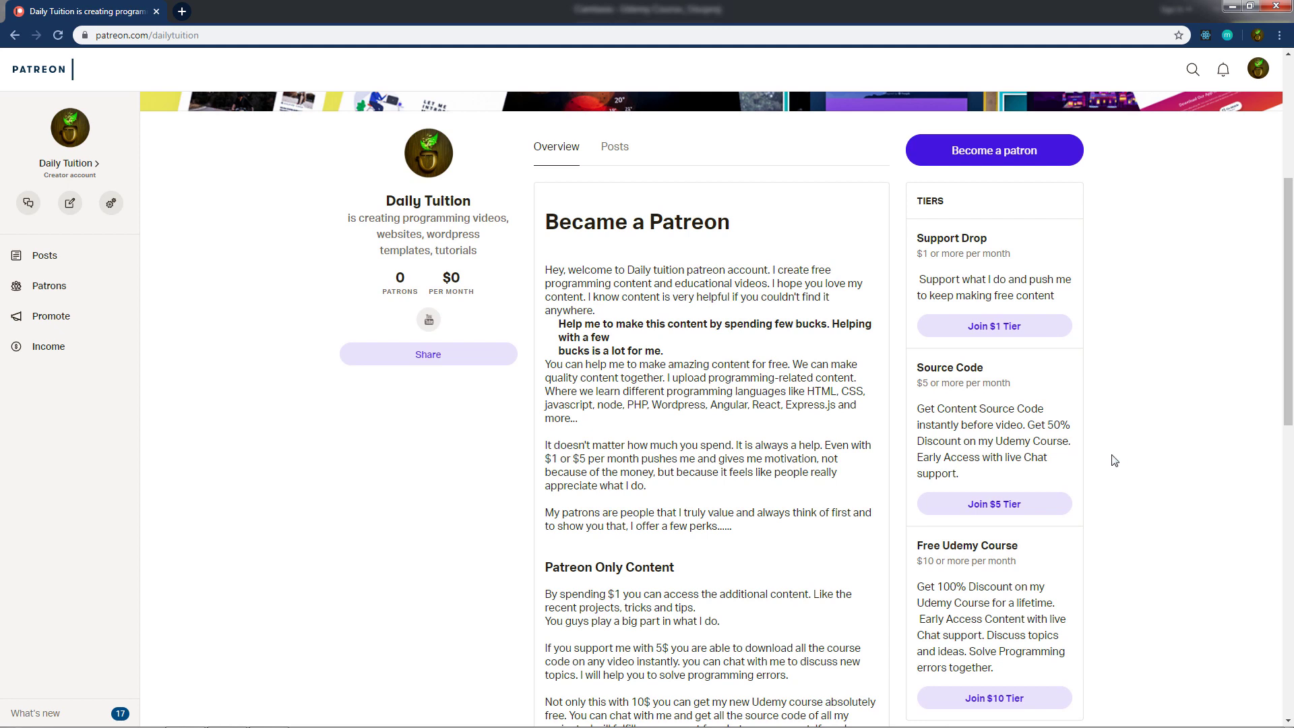
pyautogui.moveTo(1180, 495)
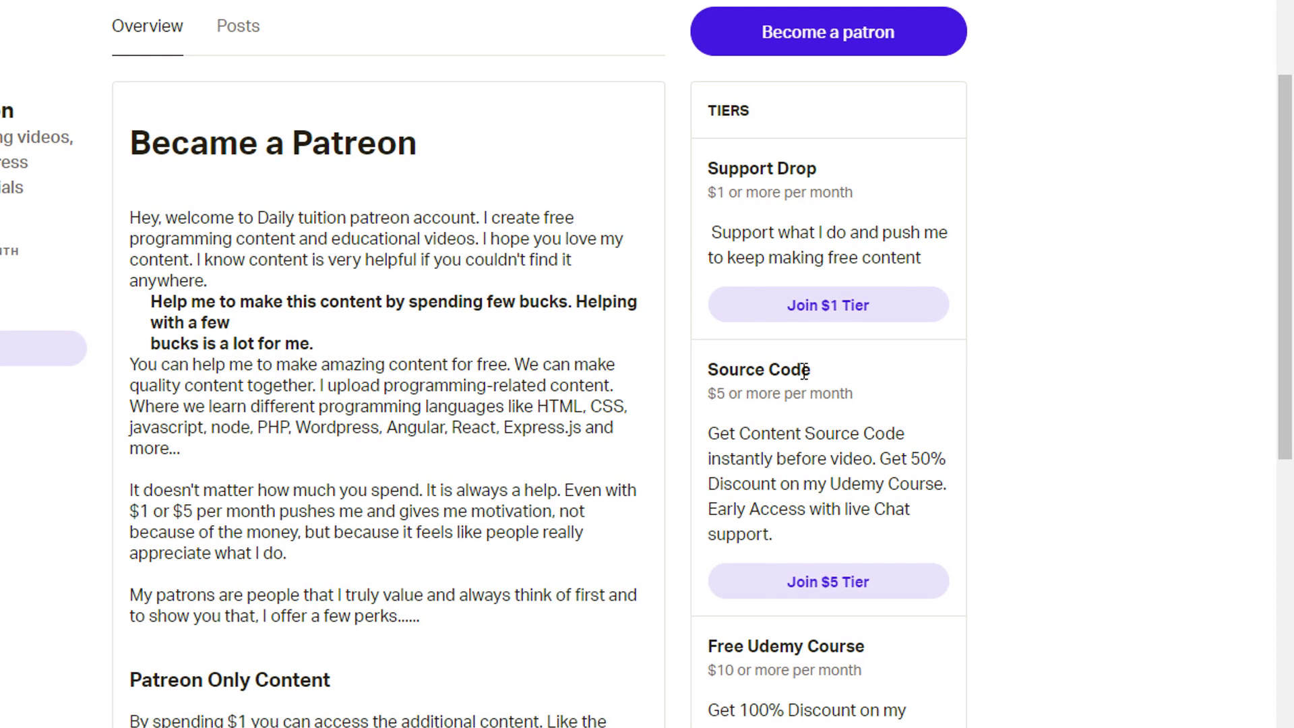
# - Select text in the $5 Source Code tier description while reading the tier perks
pyautogui.doubleClick(758, 369)
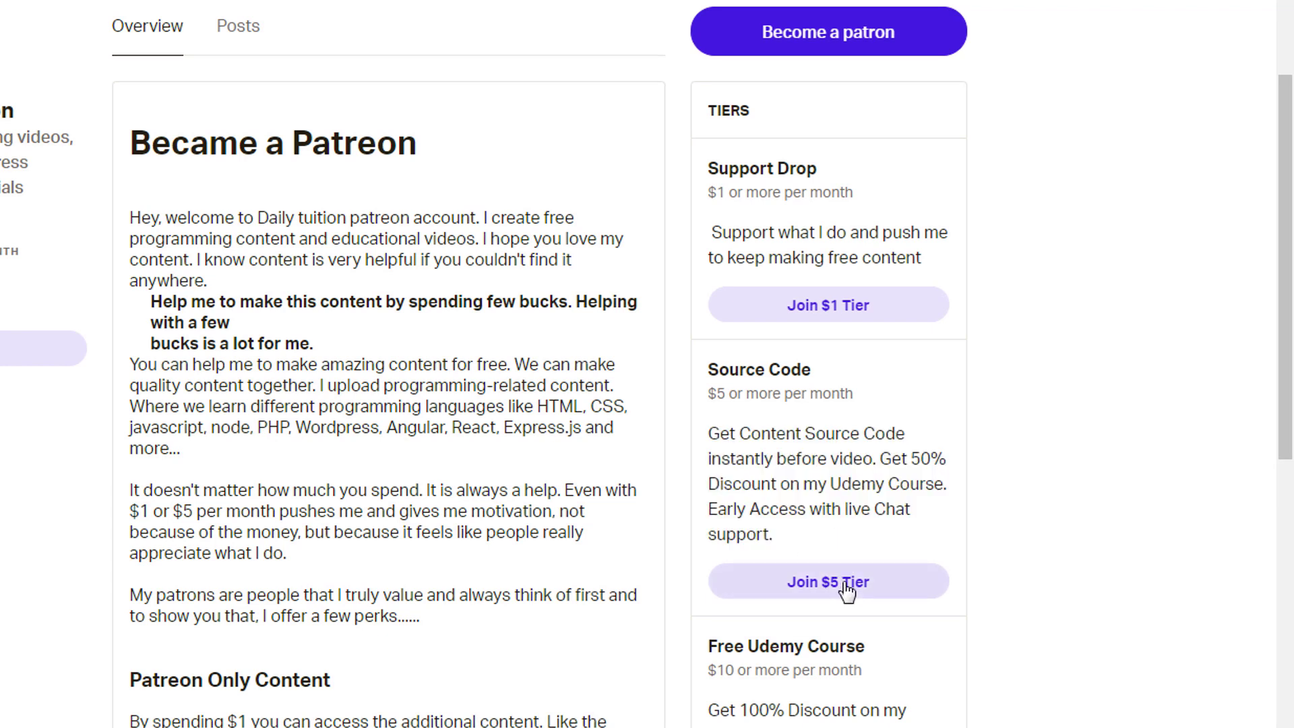
pyautogui.moveTo(833, 643)
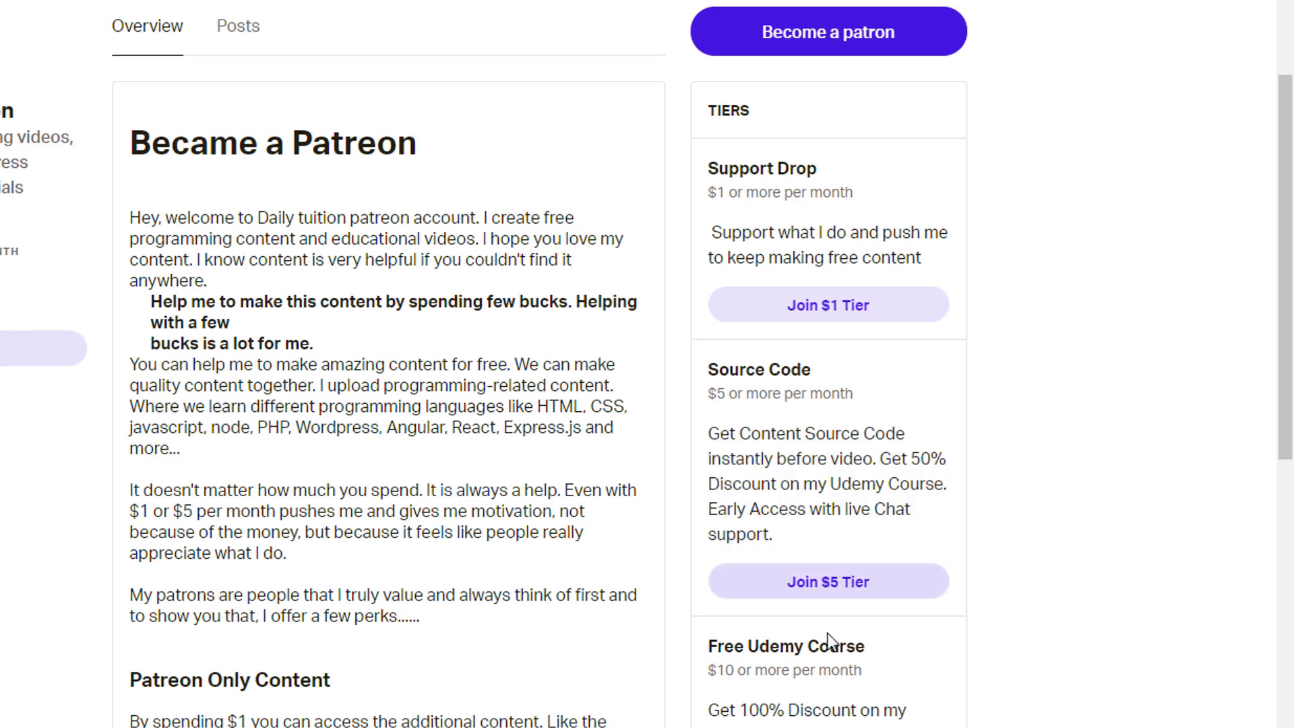
pyautogui.moveTo(889, 679)
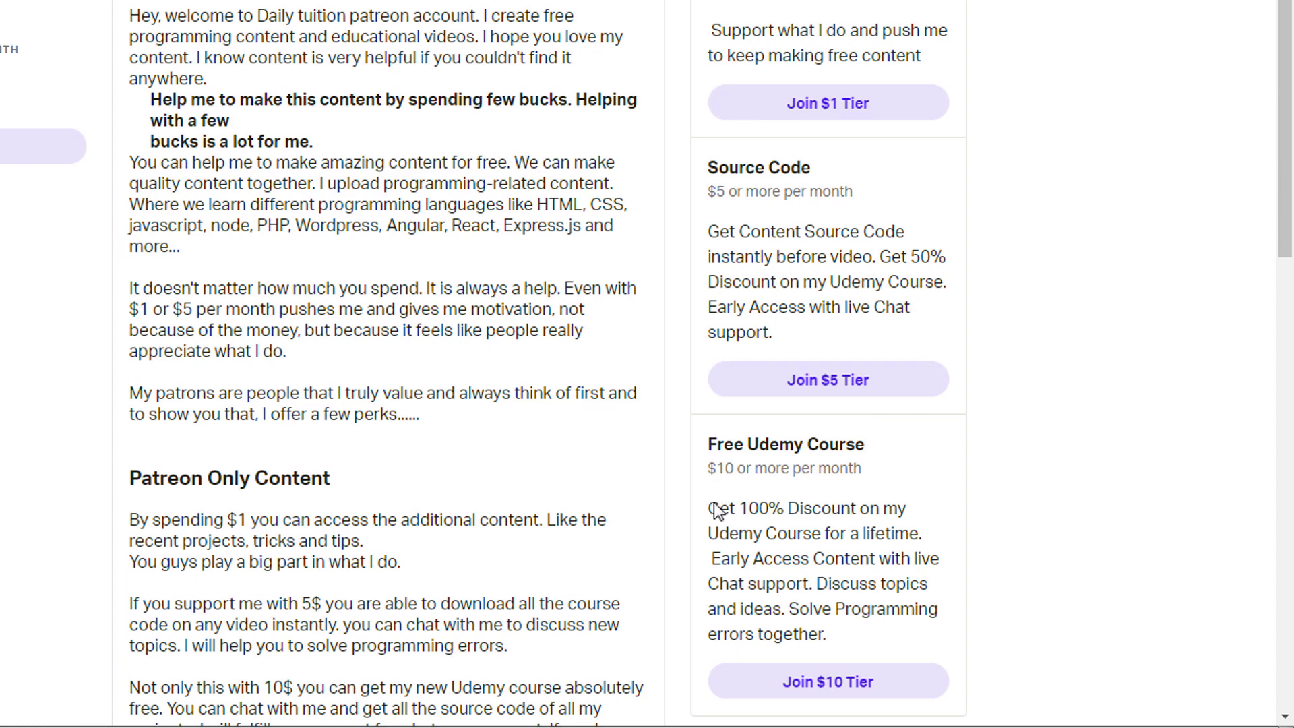
pyautogui.moveTo(939, 494)
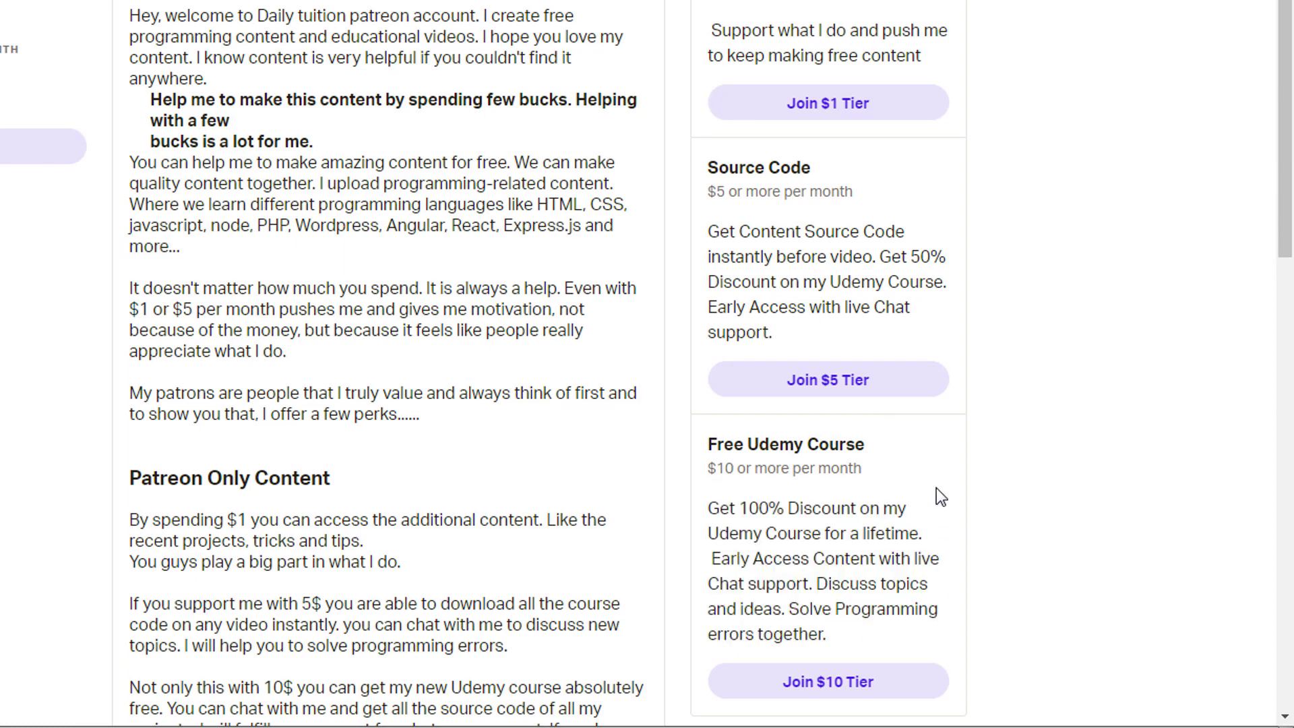